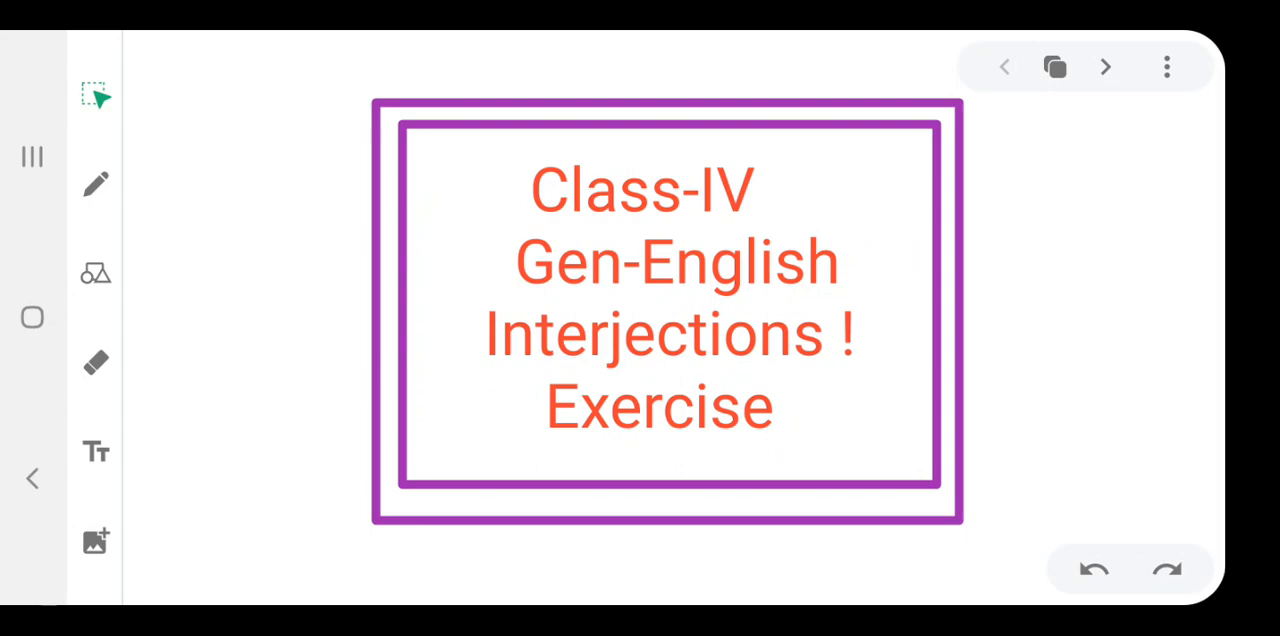
Advance to the next frame, the 'choose the word from the box' exercise
left_click(1105, 66)
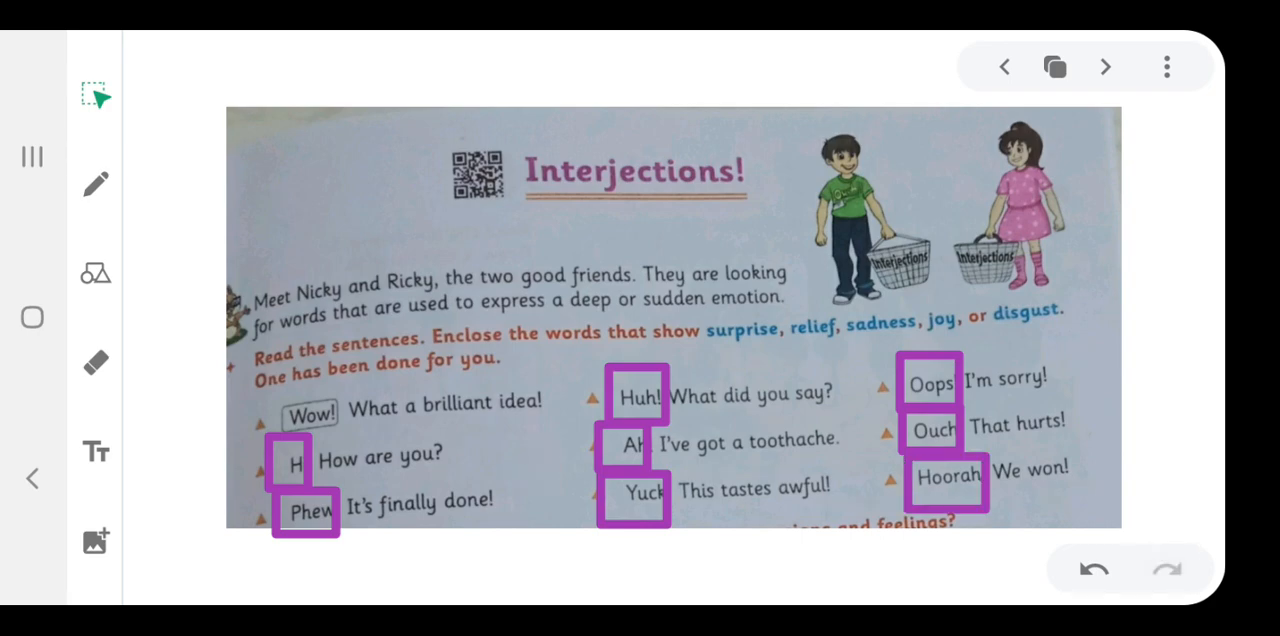
Fill the word-box blanks in blue with Bravo!, Oh!, Boo!, Hush! and Woops!
scroll("down", 3)
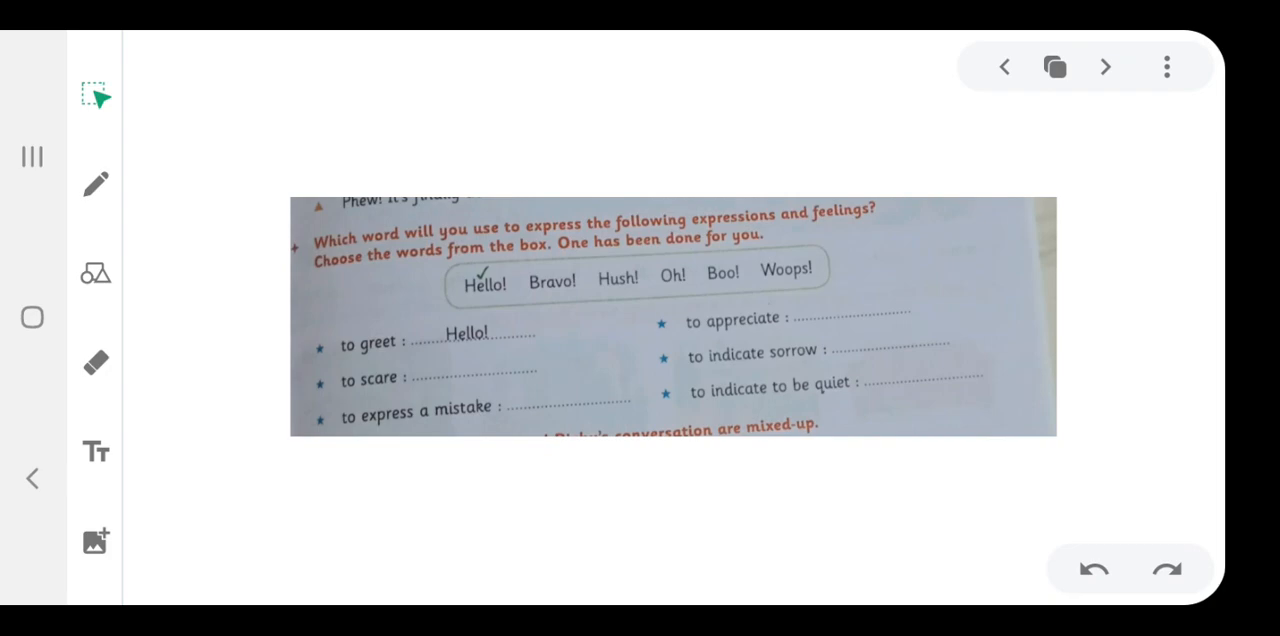
type("Bravo !")
type("Boo !")
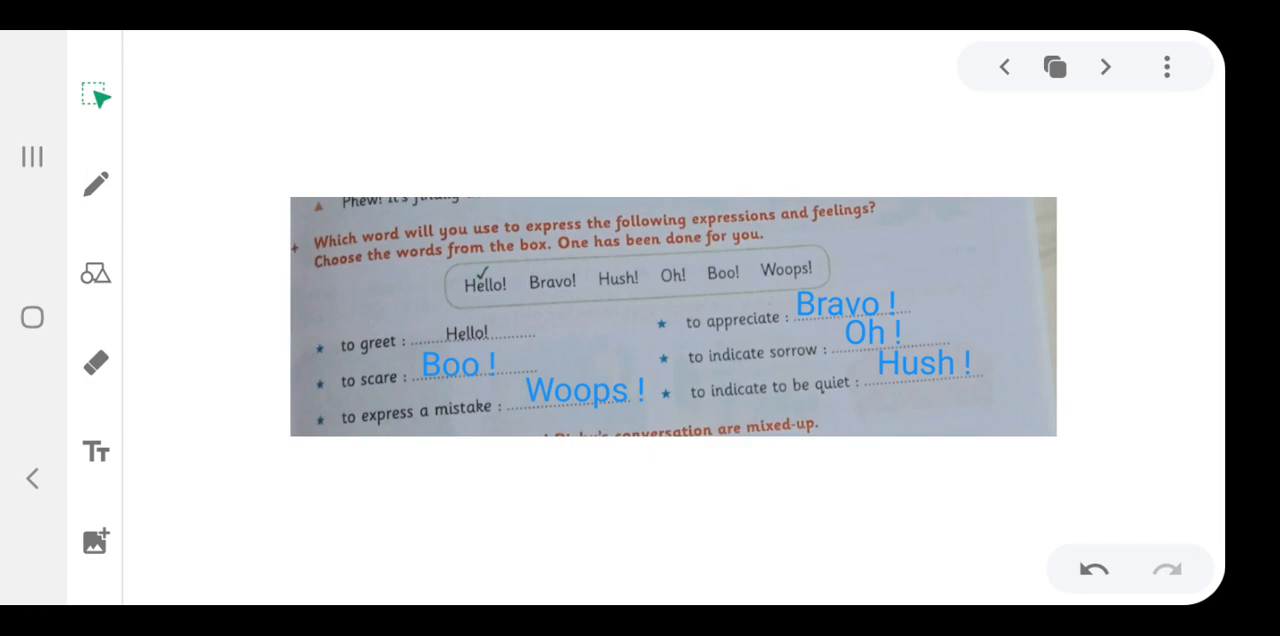
Go to the conversation frame and restore 'Gosh! It's all over your face' with Redo
left_click(1105, 66)
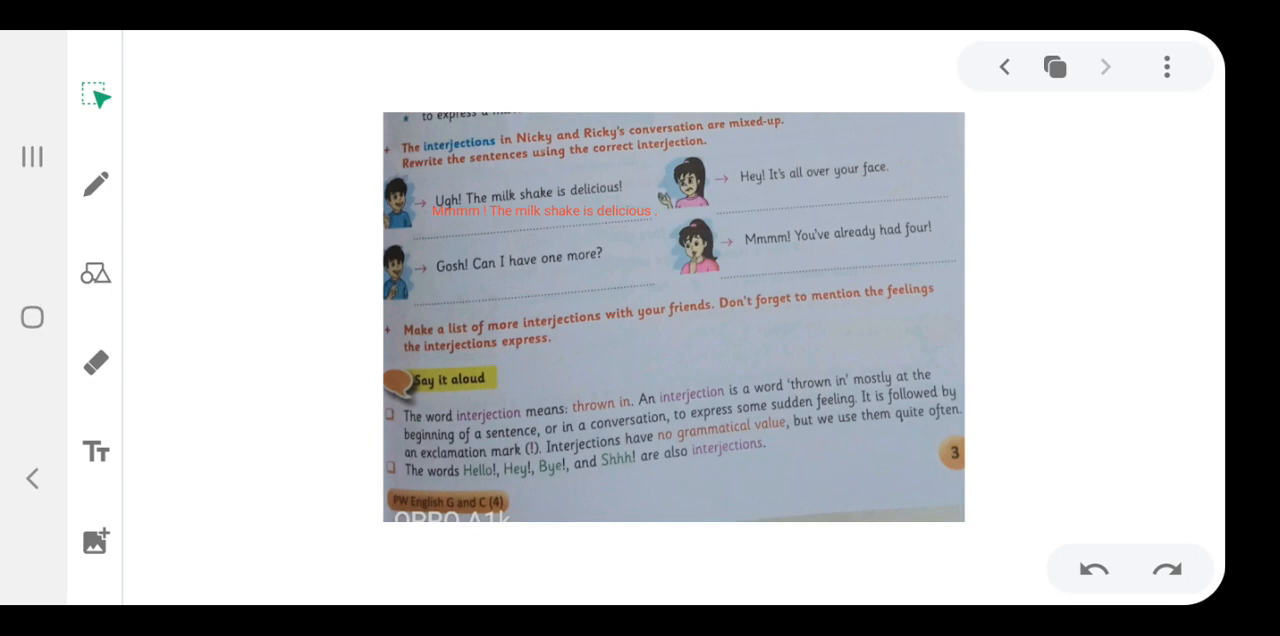
left_click(1166, 569)
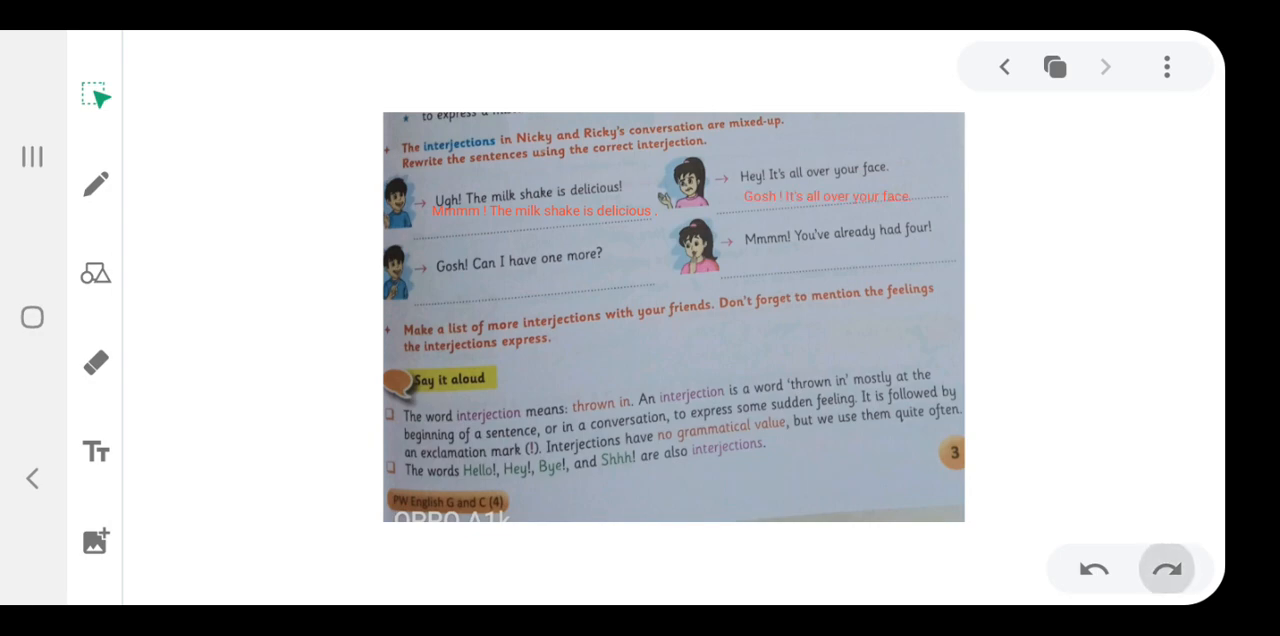